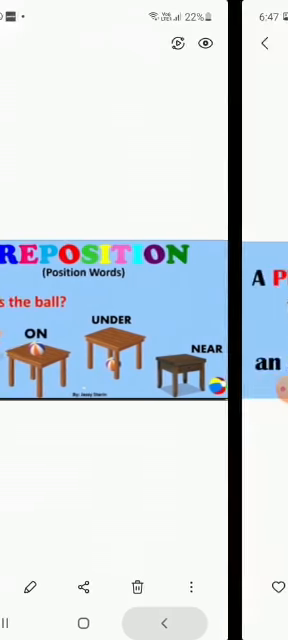
scroll(left, 3)
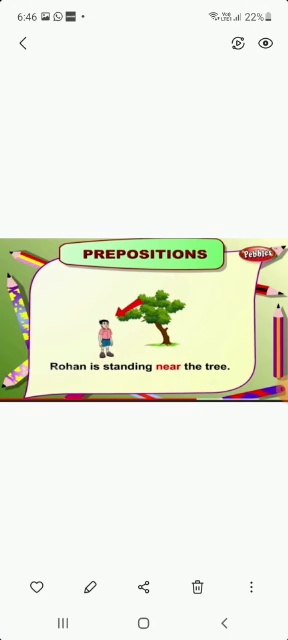
scroll(left, 3)
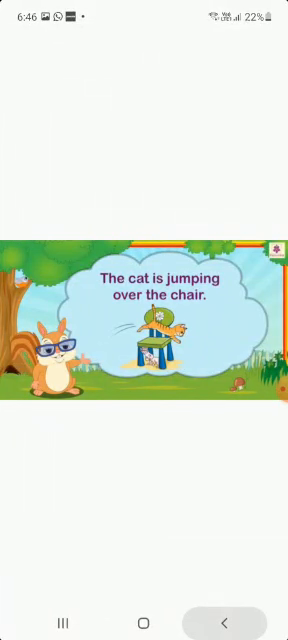